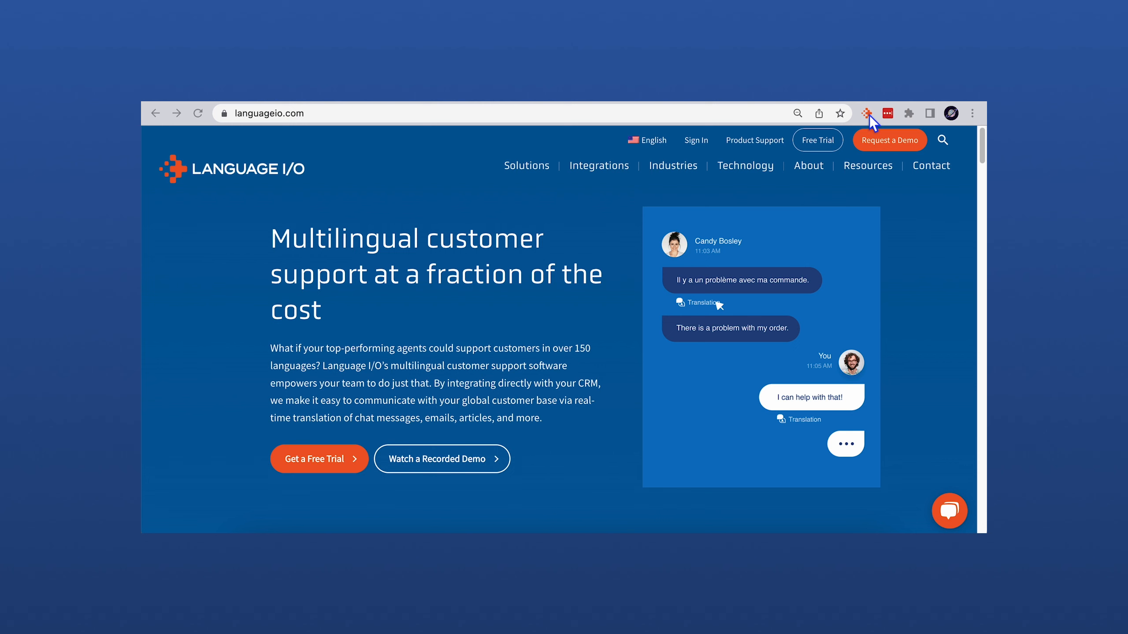
# Review the Language I/O extension's options popup and dismiss it
pyautogui.click(867, 113)
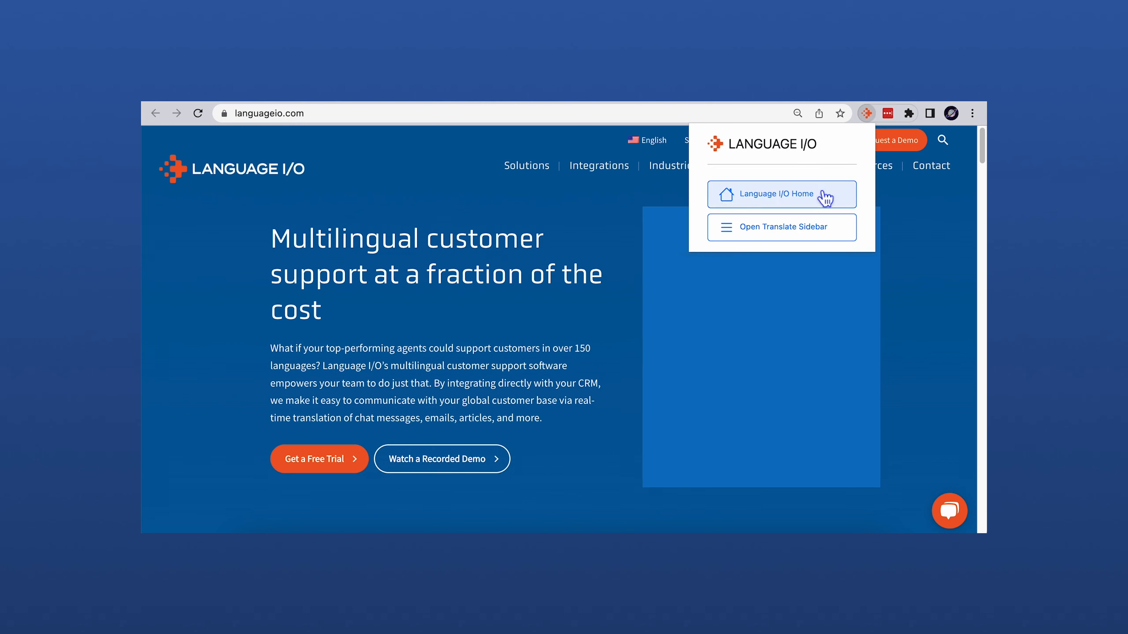
pyautogui.click(782, 227)
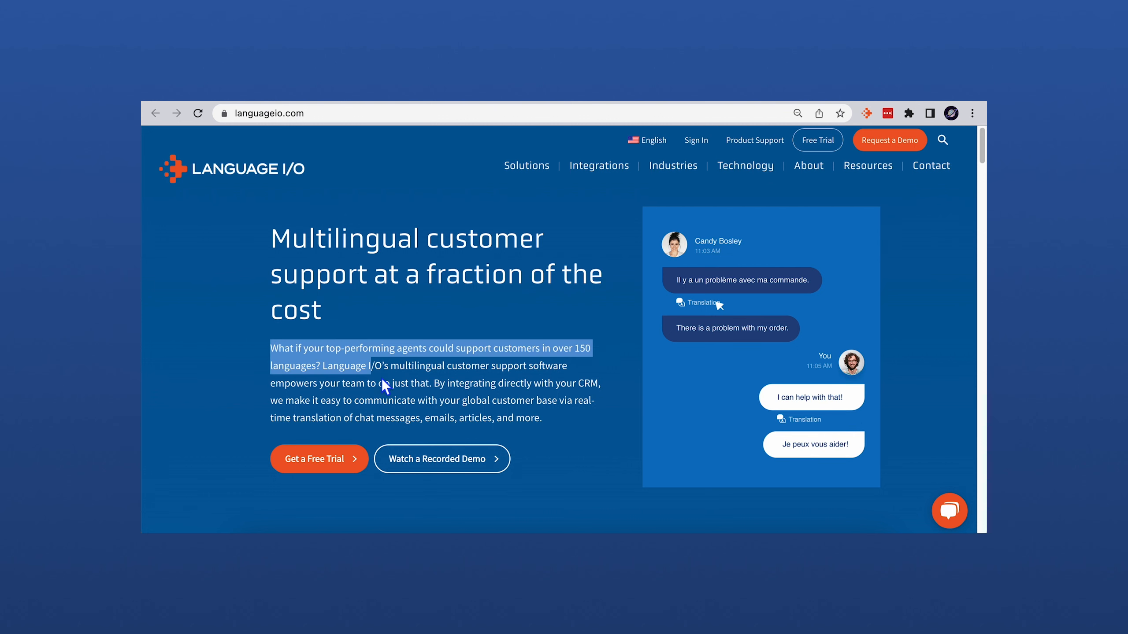
# Send the selected intro paragraph to the translation sidebar via Language I/O - Translate
pyautogui.rightClick(388, 383)
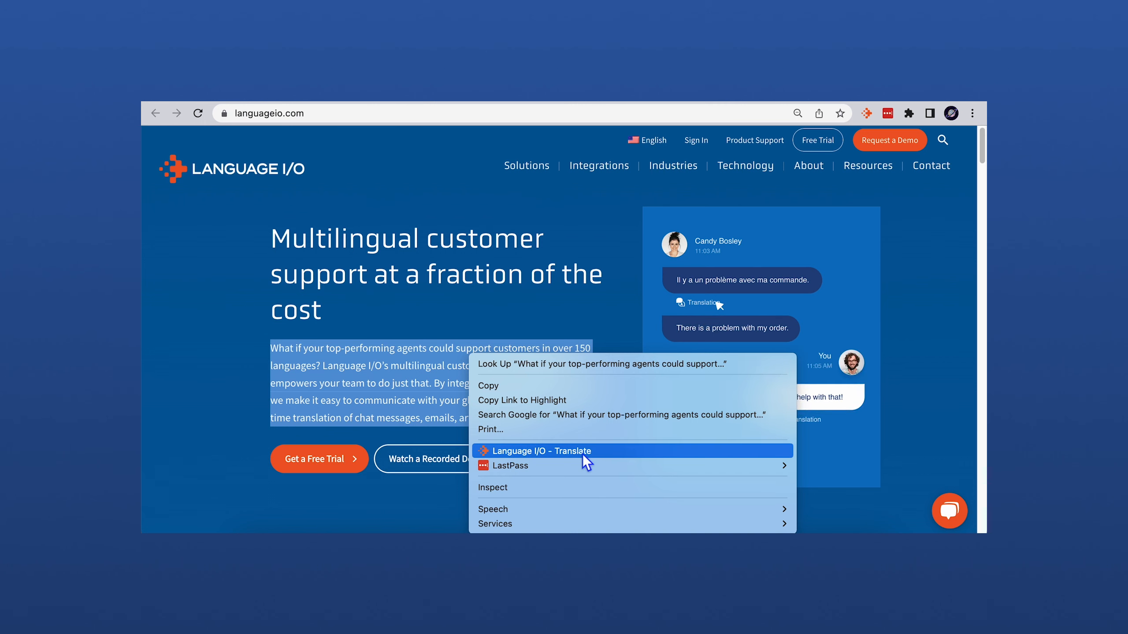
pyautogui.click(540, 452)
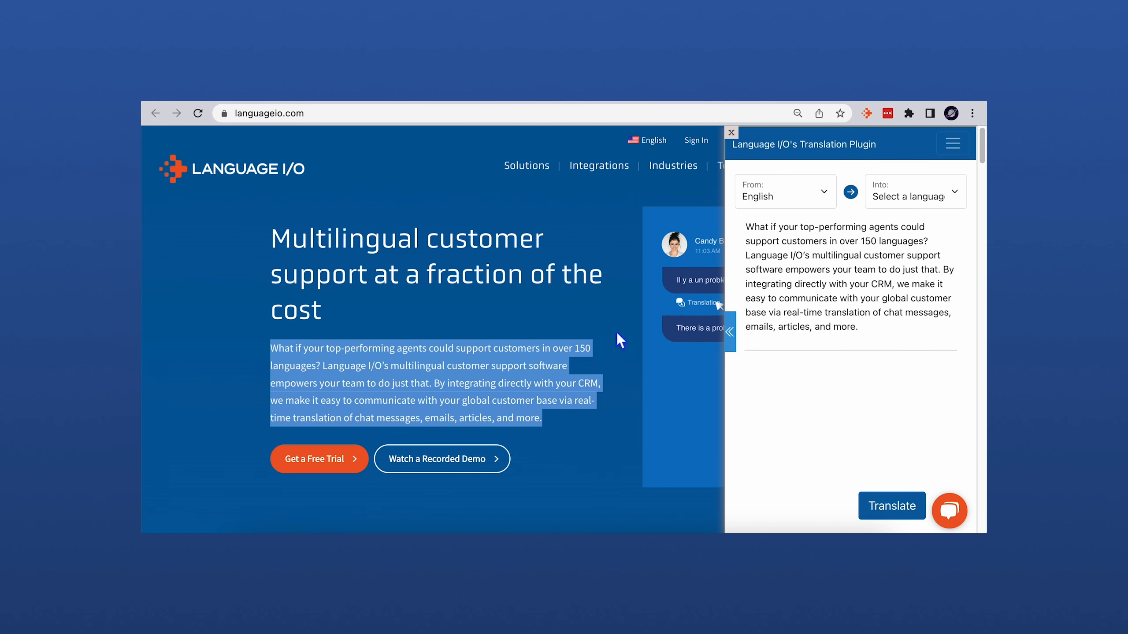
# Translate the English paragraph into Greek
pyautogui.click(914, 191)
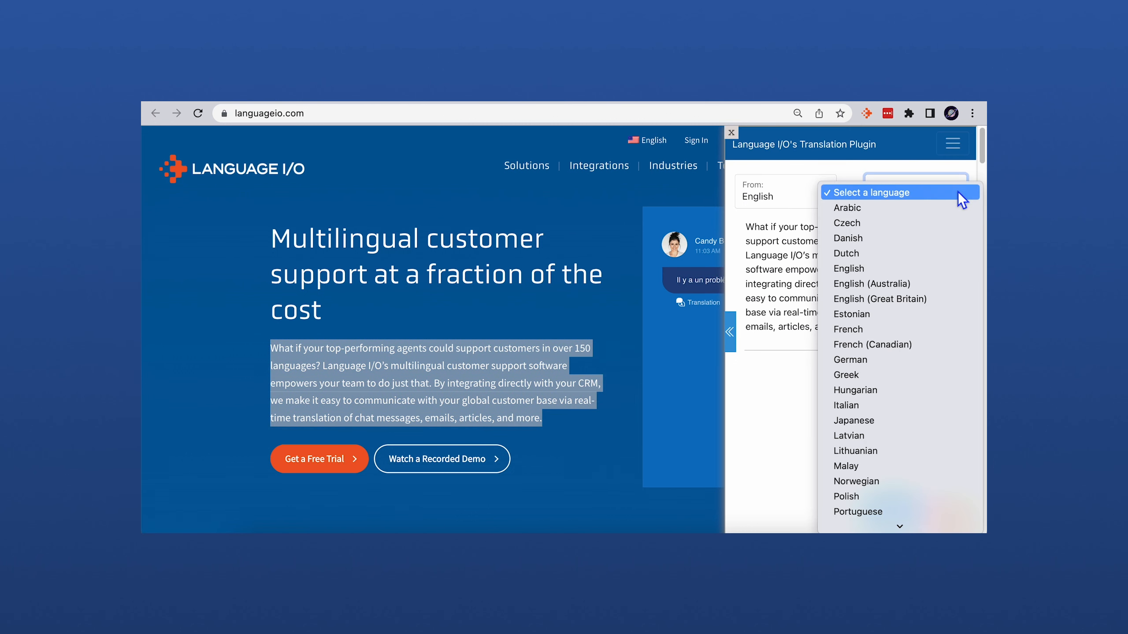
pyautogui.click(845, 375)
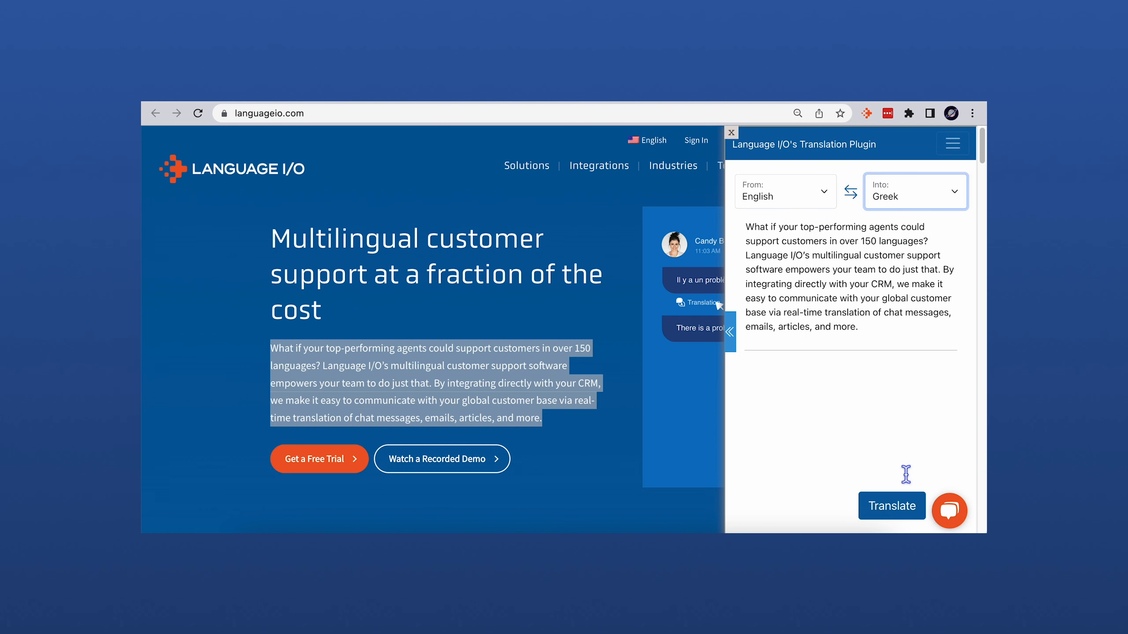
pyautogui.click(890, 505)
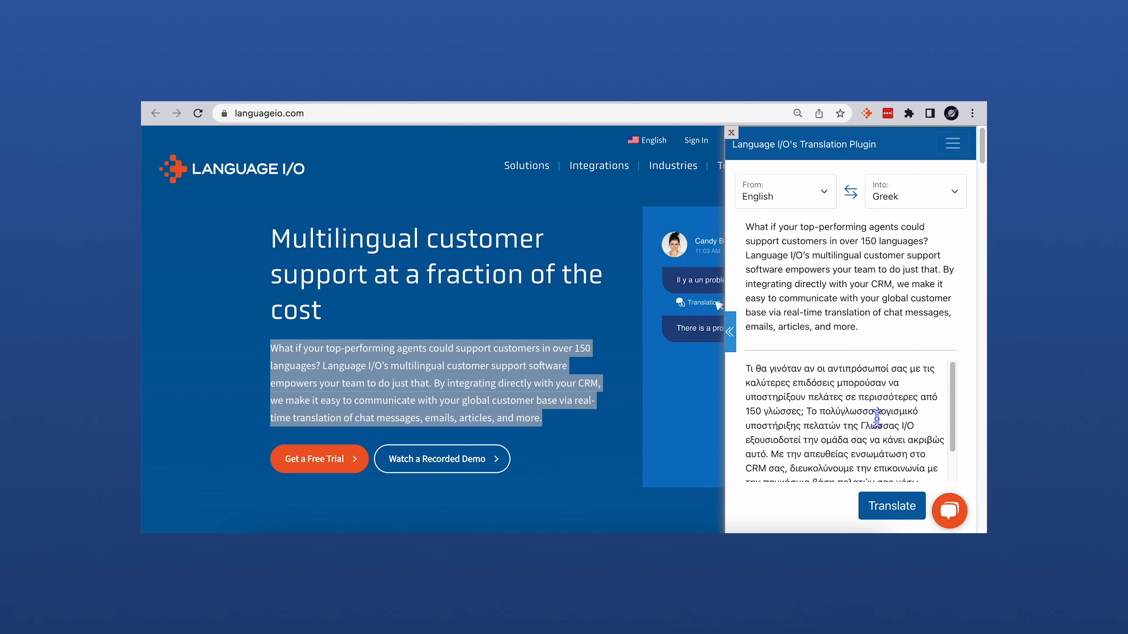
# Copy the full Greek translation of the paragraph to the clipboard
pyautogui.scroll(-3)
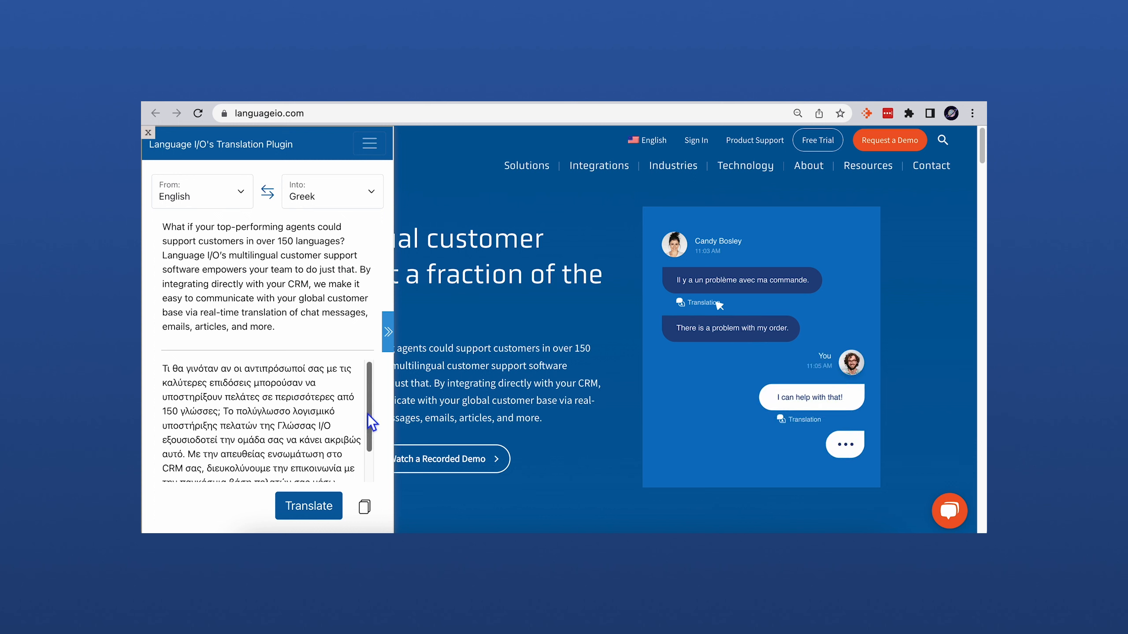
pyautogui.scroll(-3)
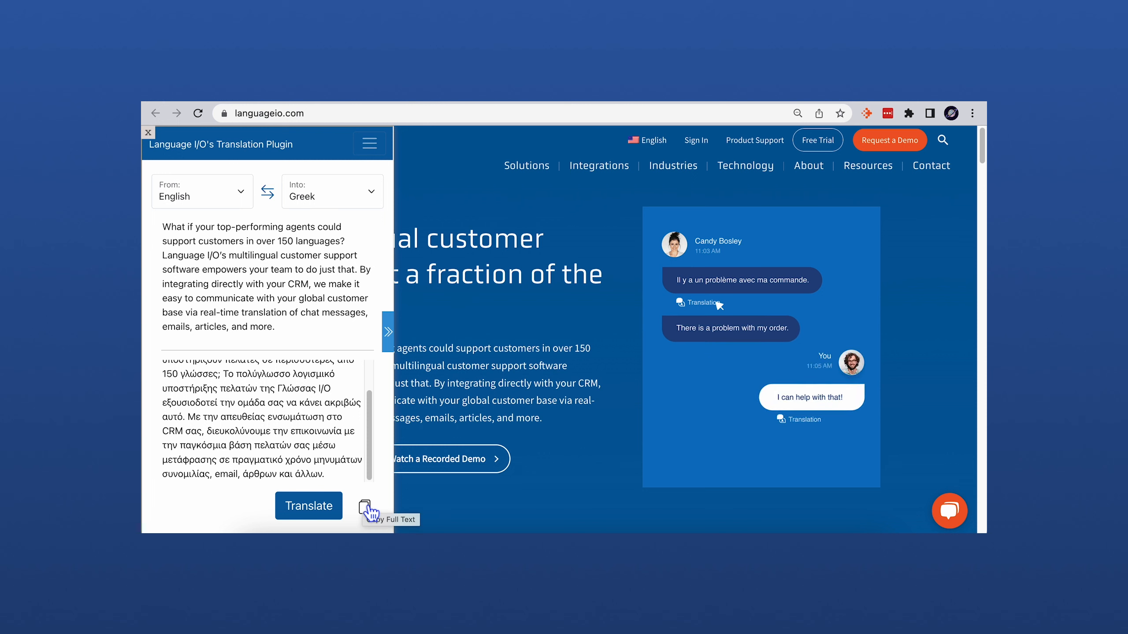
pyautogui.click(363, 506)
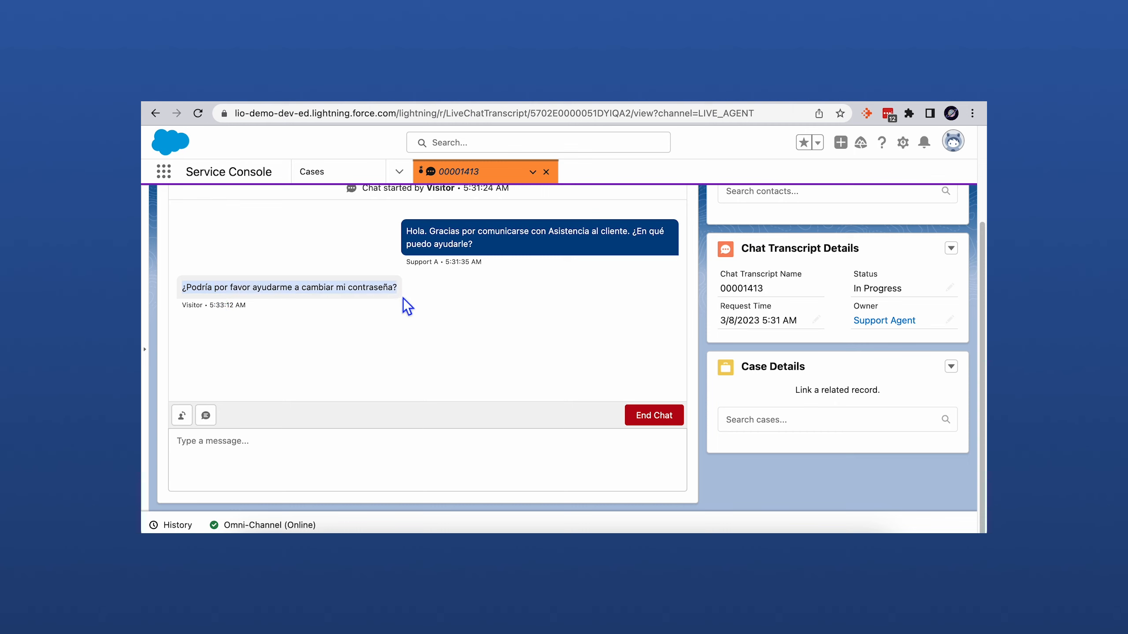
# Translate the visitor's Spanish password-change message into English in the sidebar
pyautogui.rightClick(288, 288)
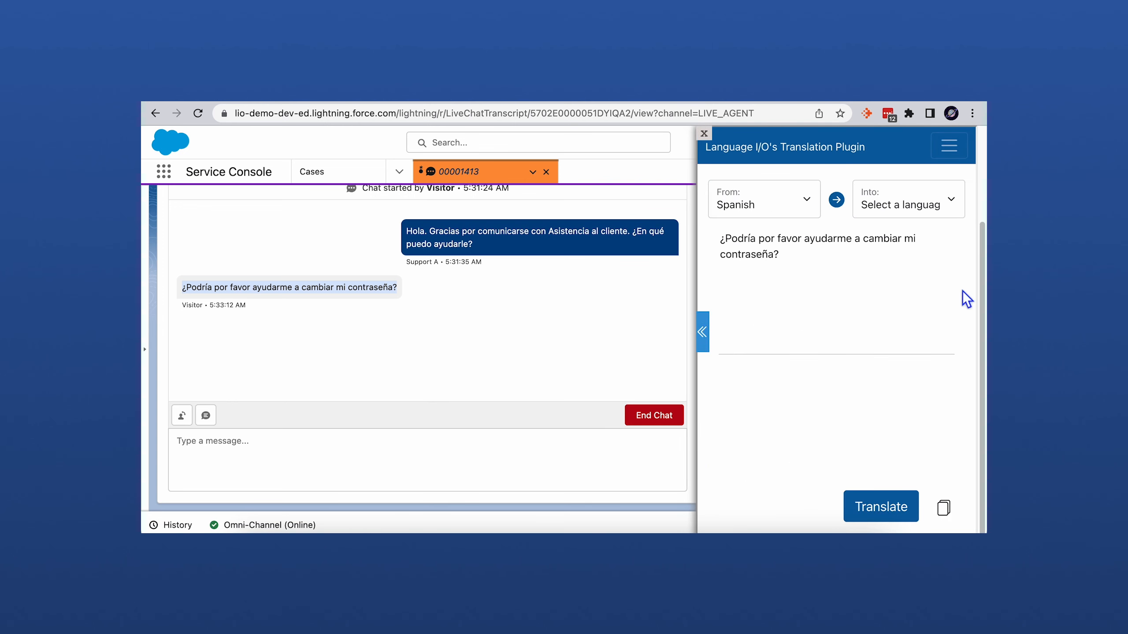
pyautogui.click(908, 199)
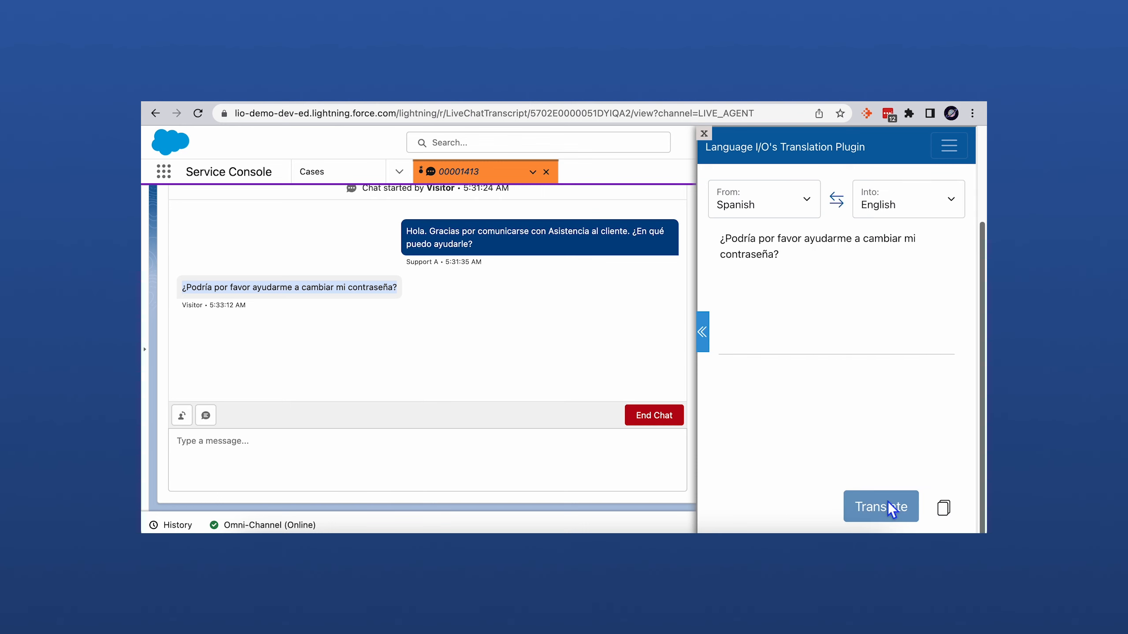
pyautogui.click(880, 507)
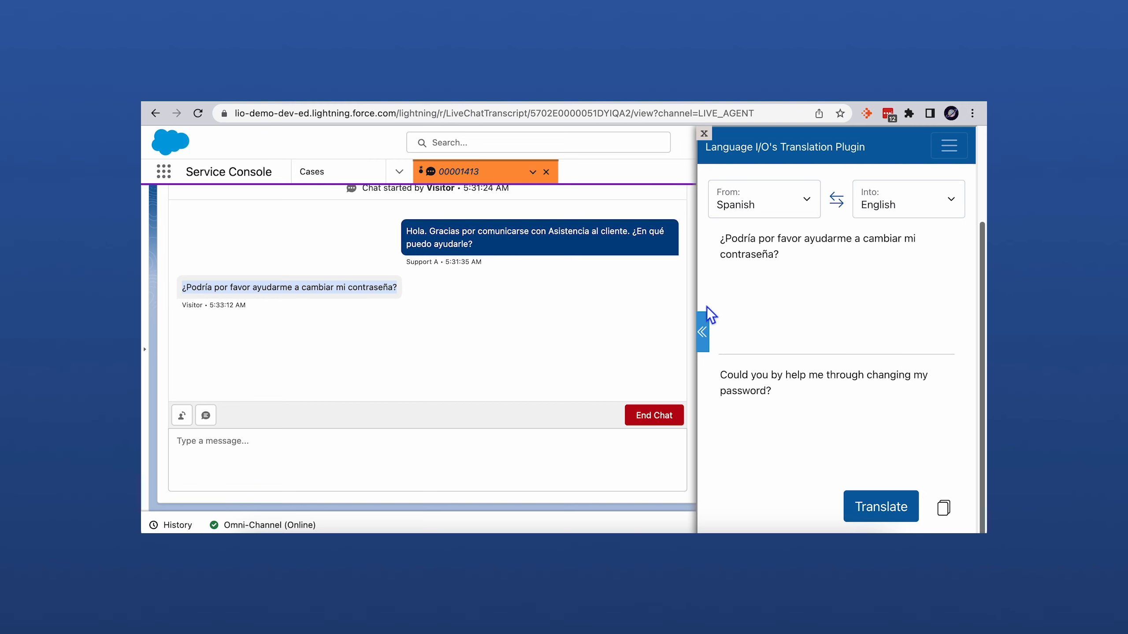